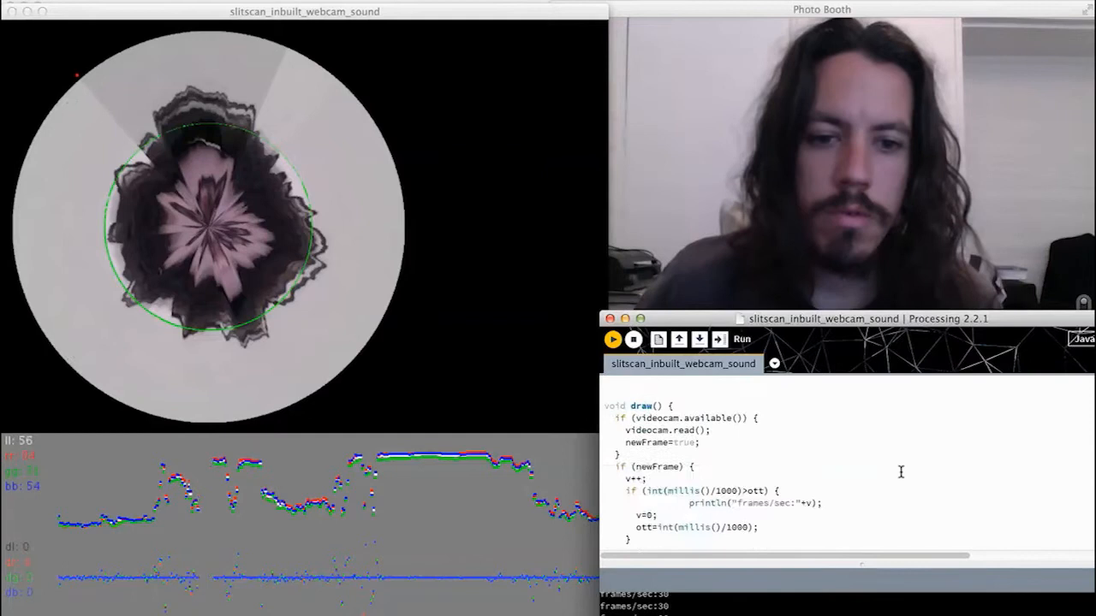
scroll("down", 3)
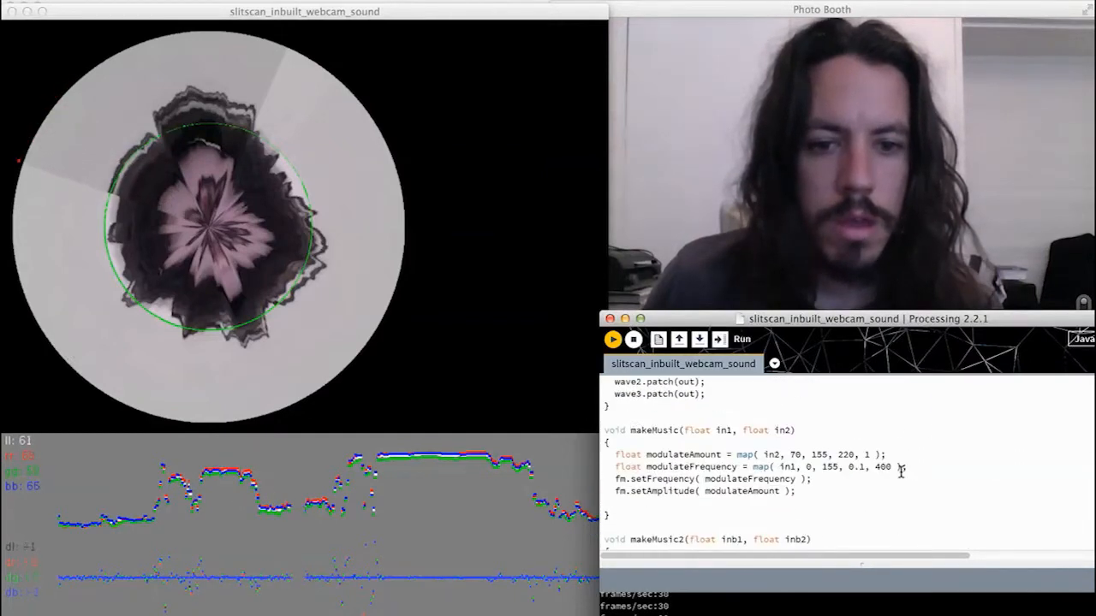
scroll("down", 3)
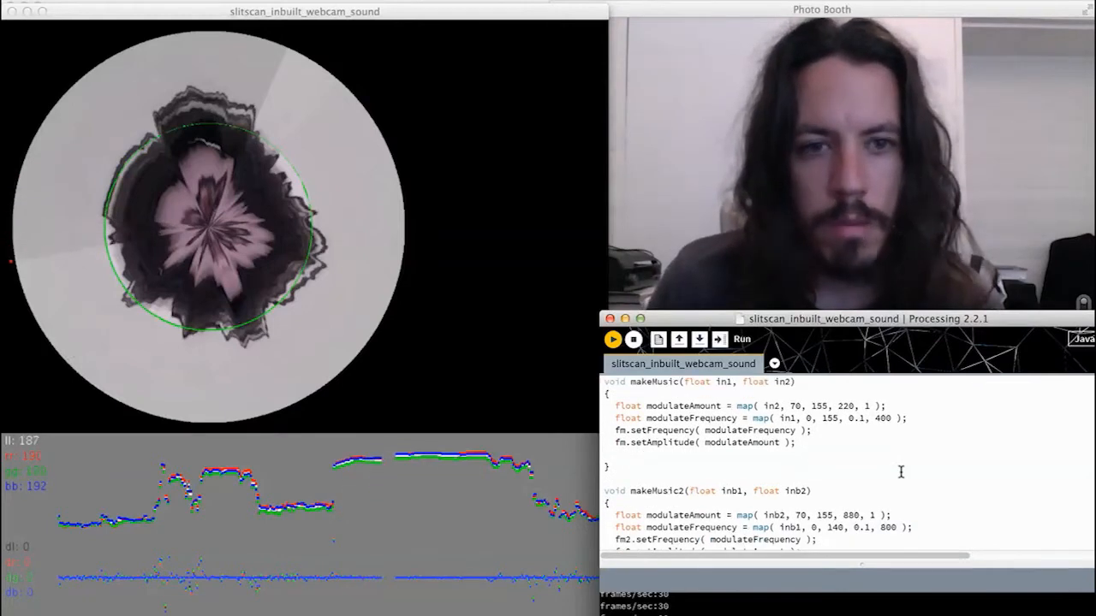
scroll("down", 3)
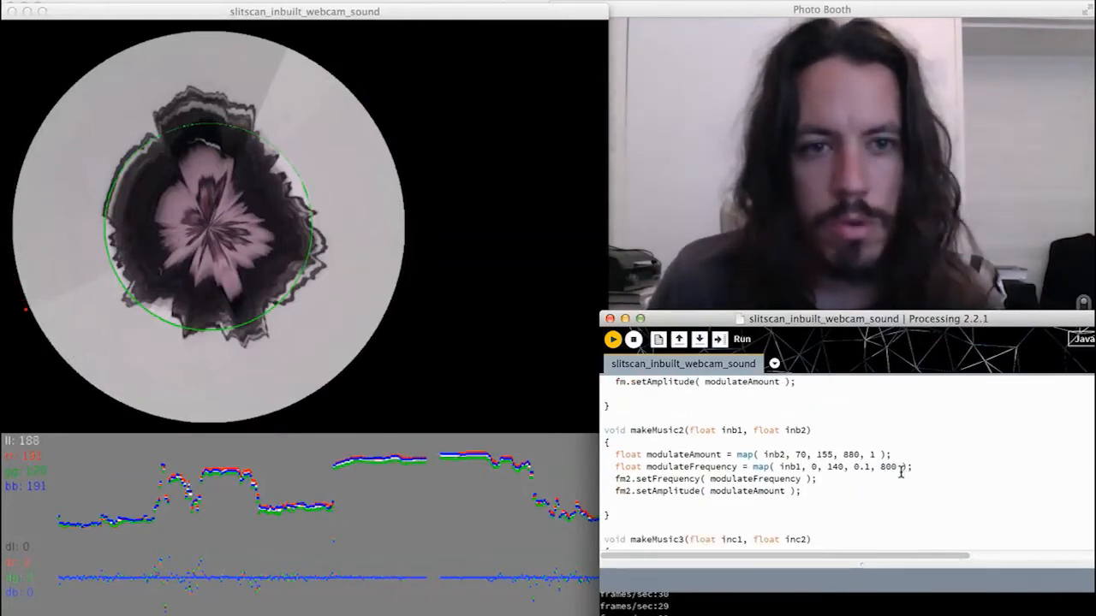
scroll("down", 3)
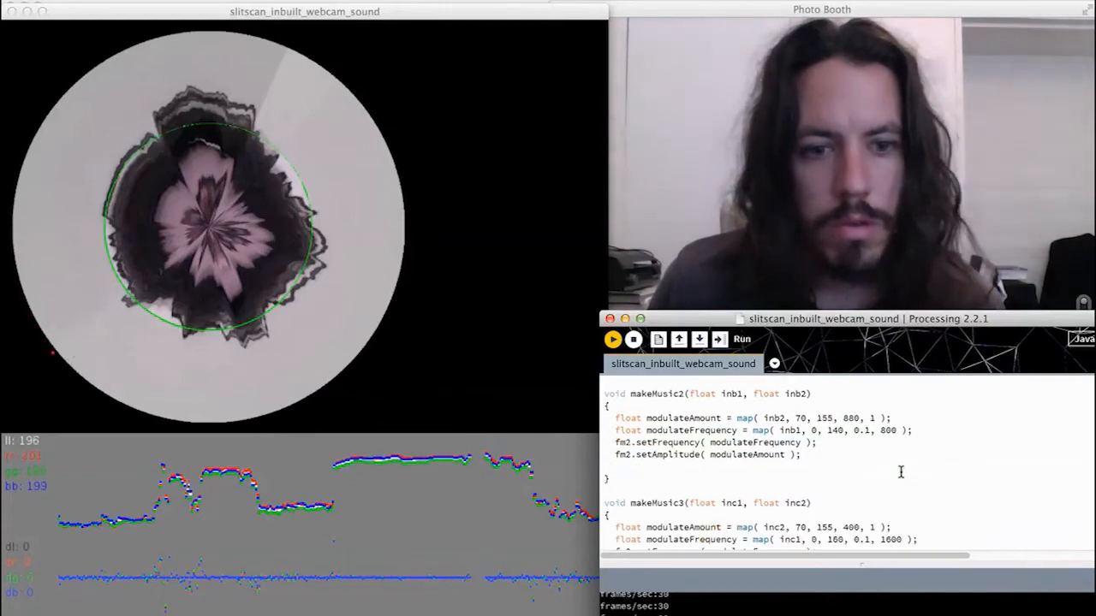
scroll("down", 3)
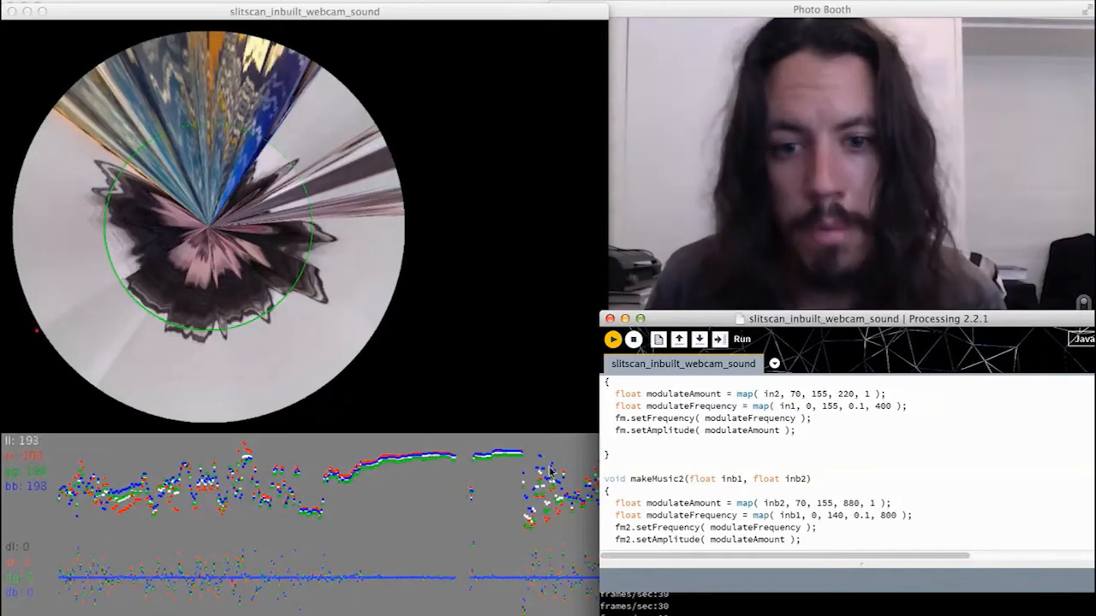
mouse_move(344, 459)
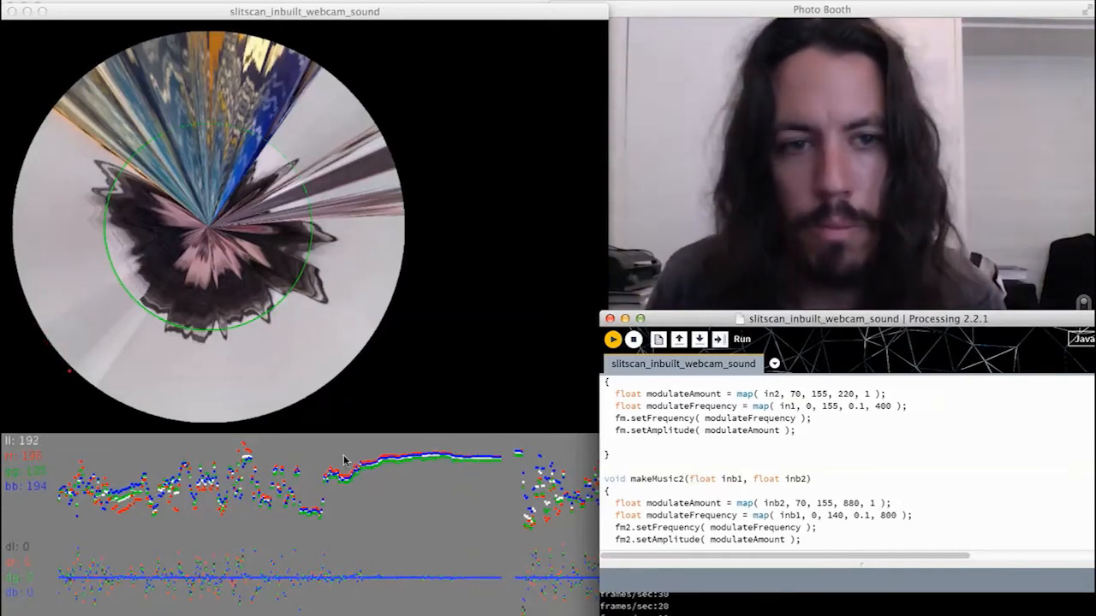